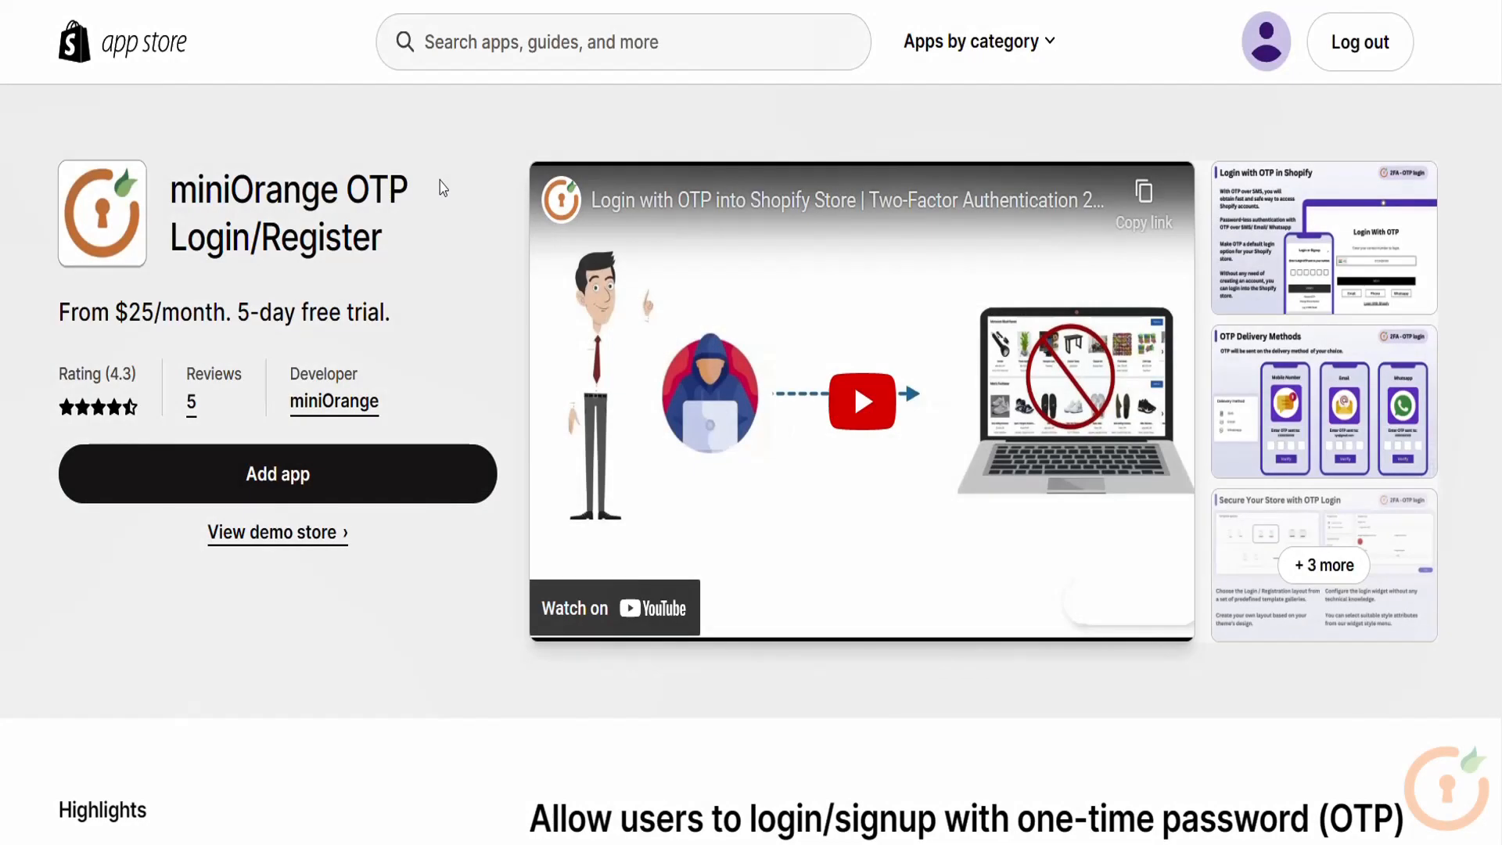
Choose Add app on the miniOrange OTP Login/Register listing.
click(278, 473)
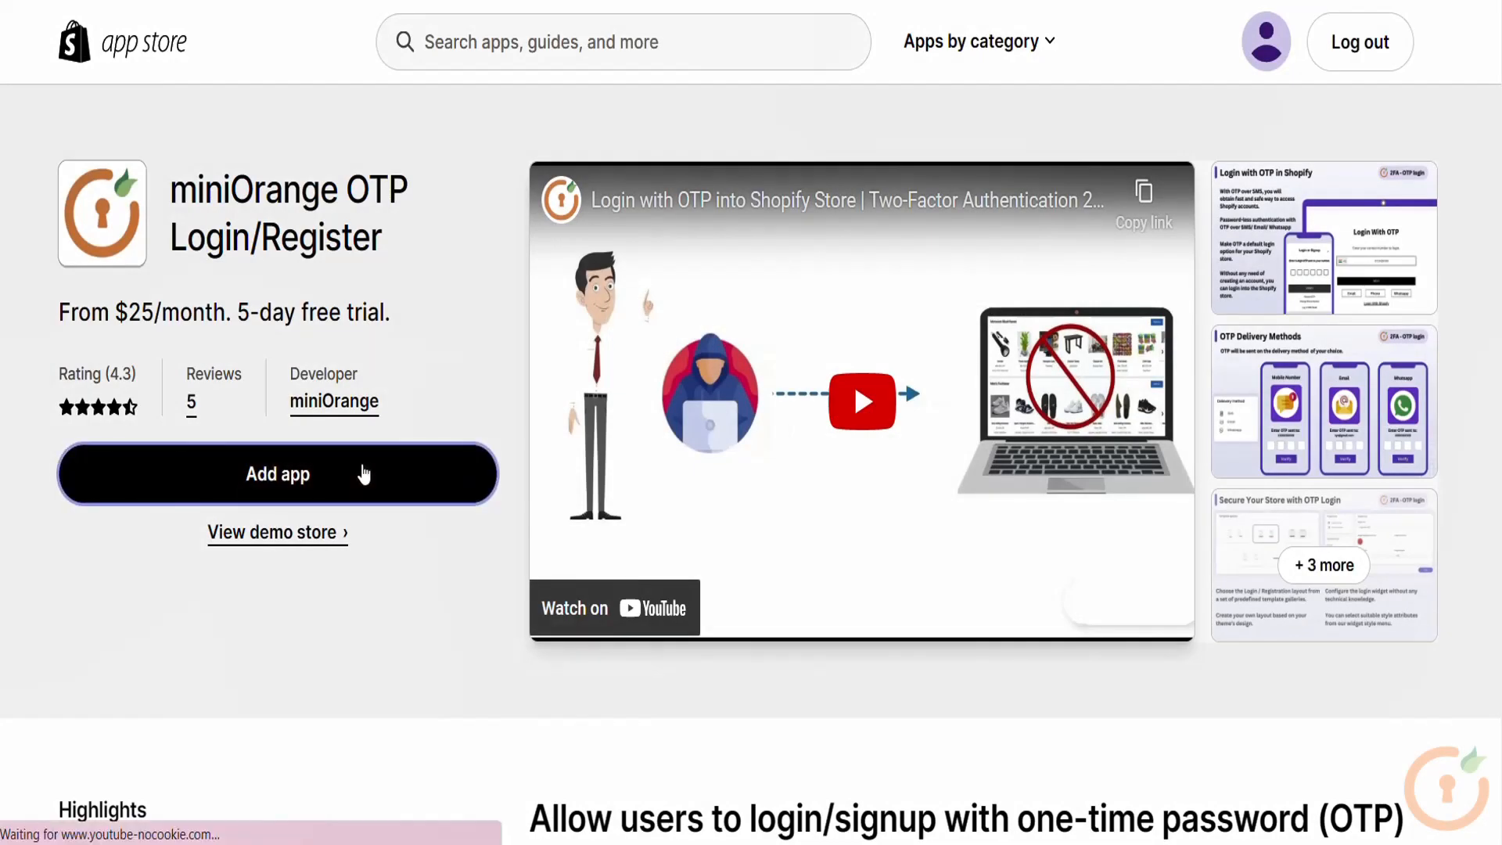
click(278, 473)
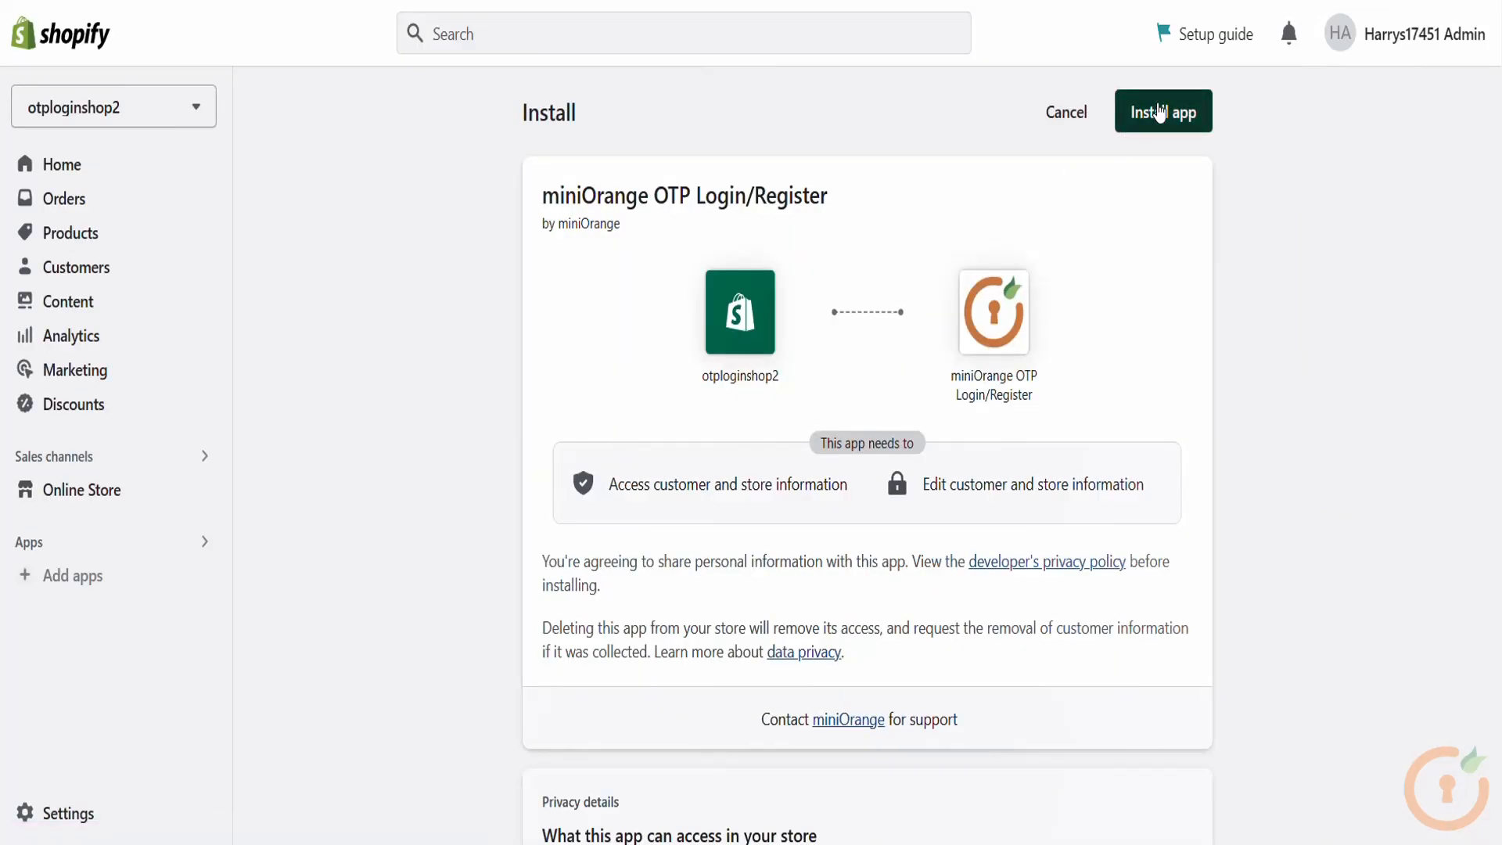
Confirm installing miniOrange OTP Login/Register on the otploginshop2 store.
click(1161, 111)
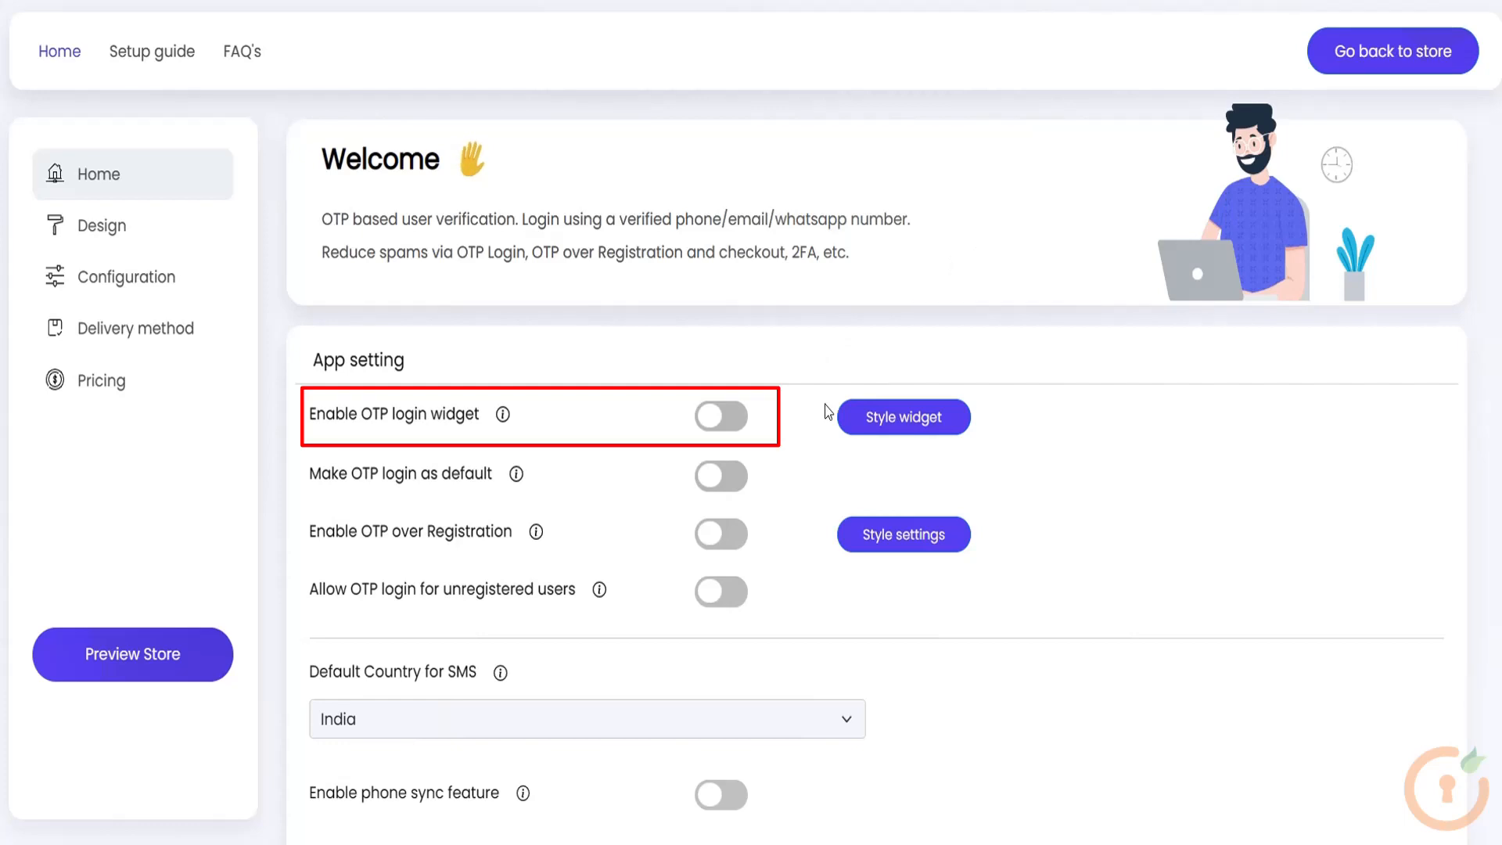
Enable and save the OTP login widget, then preview the store login page.
click(720, 415)
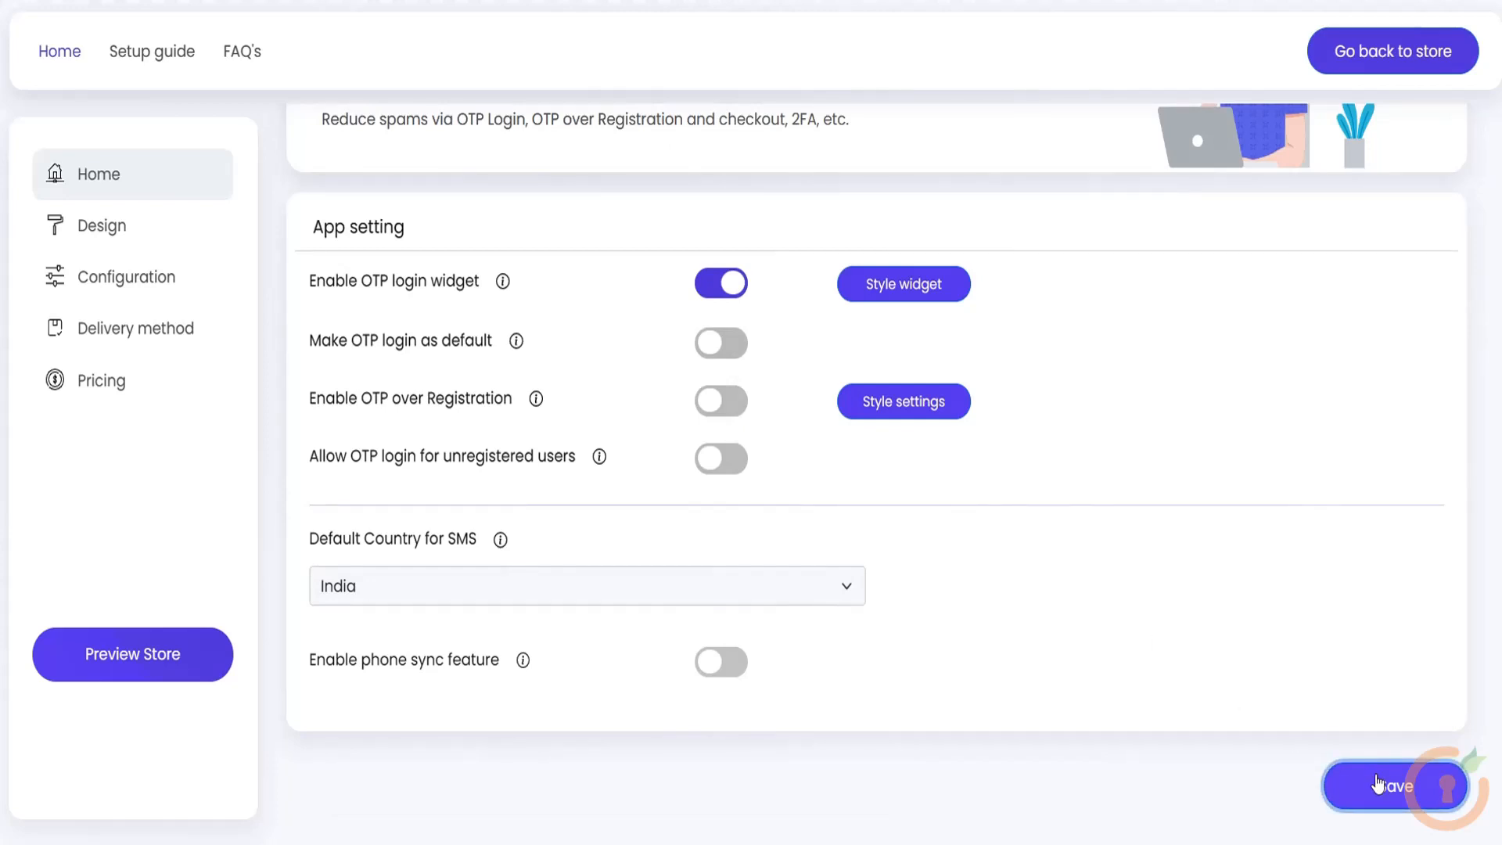
click(1394, 785)
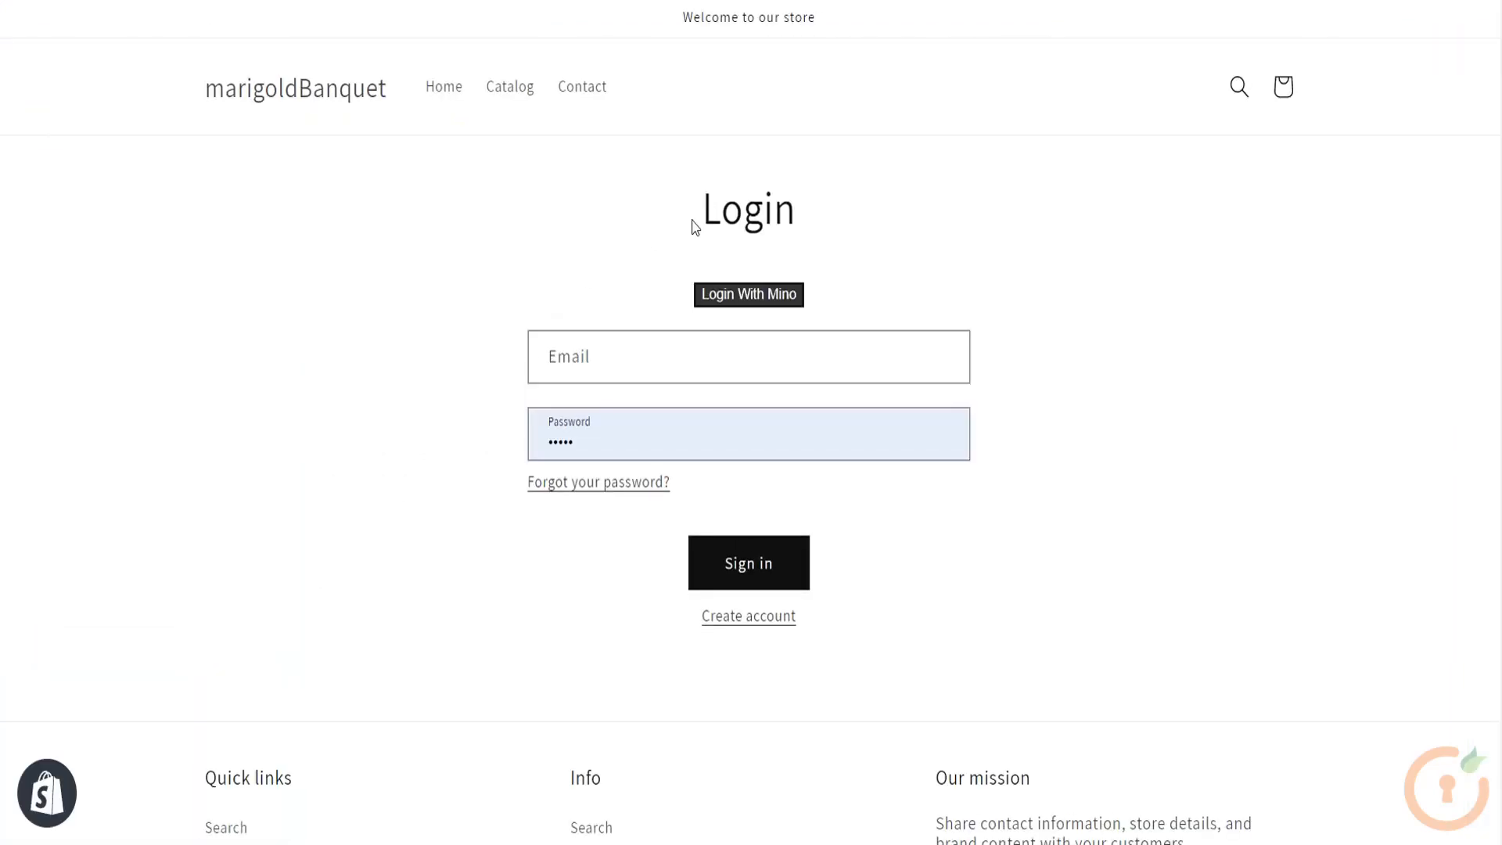
click(747, 294)
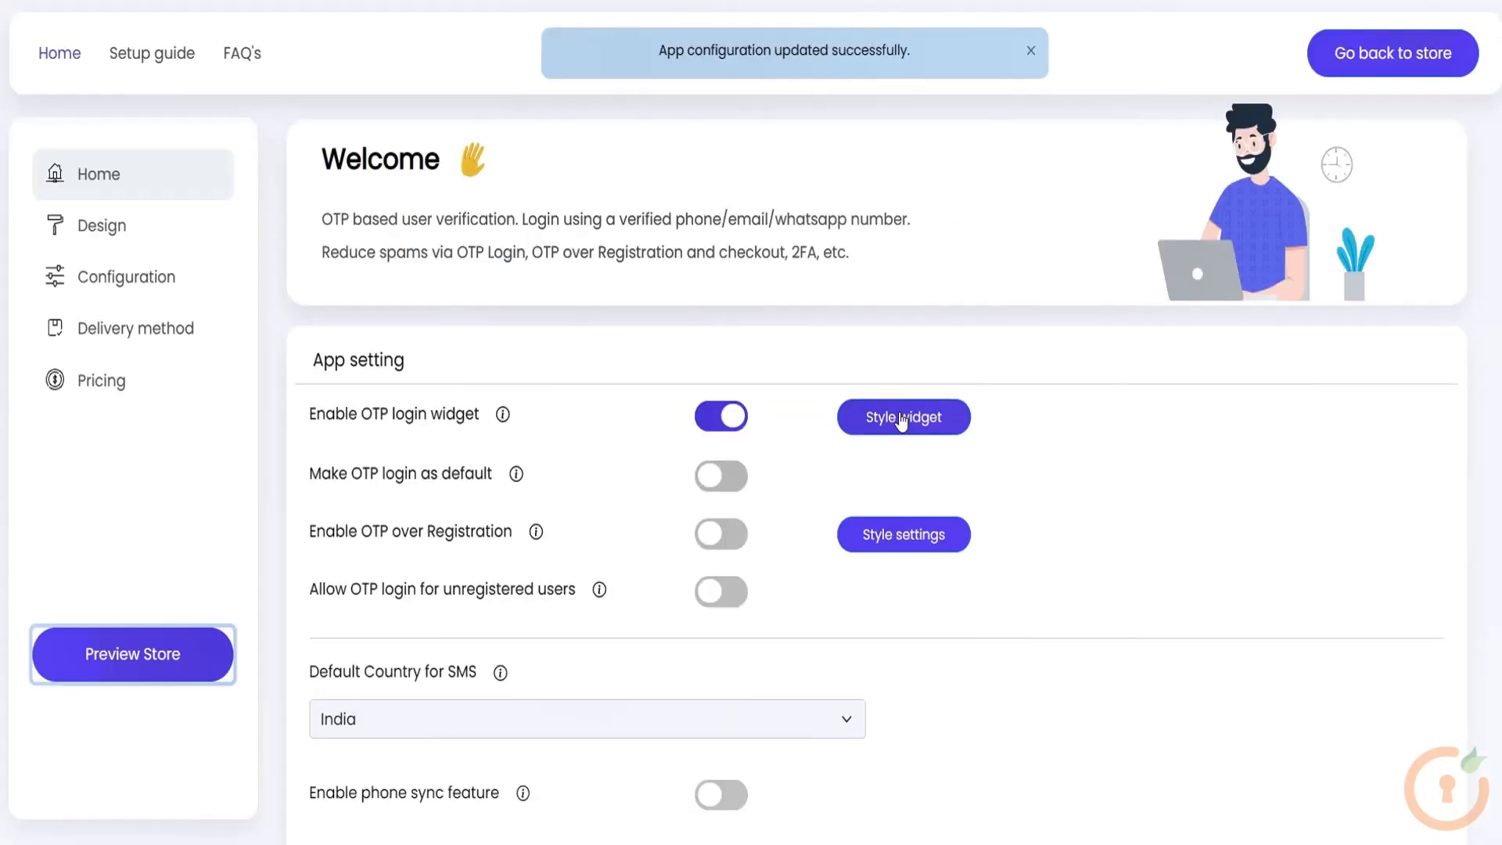
click(902, 417)
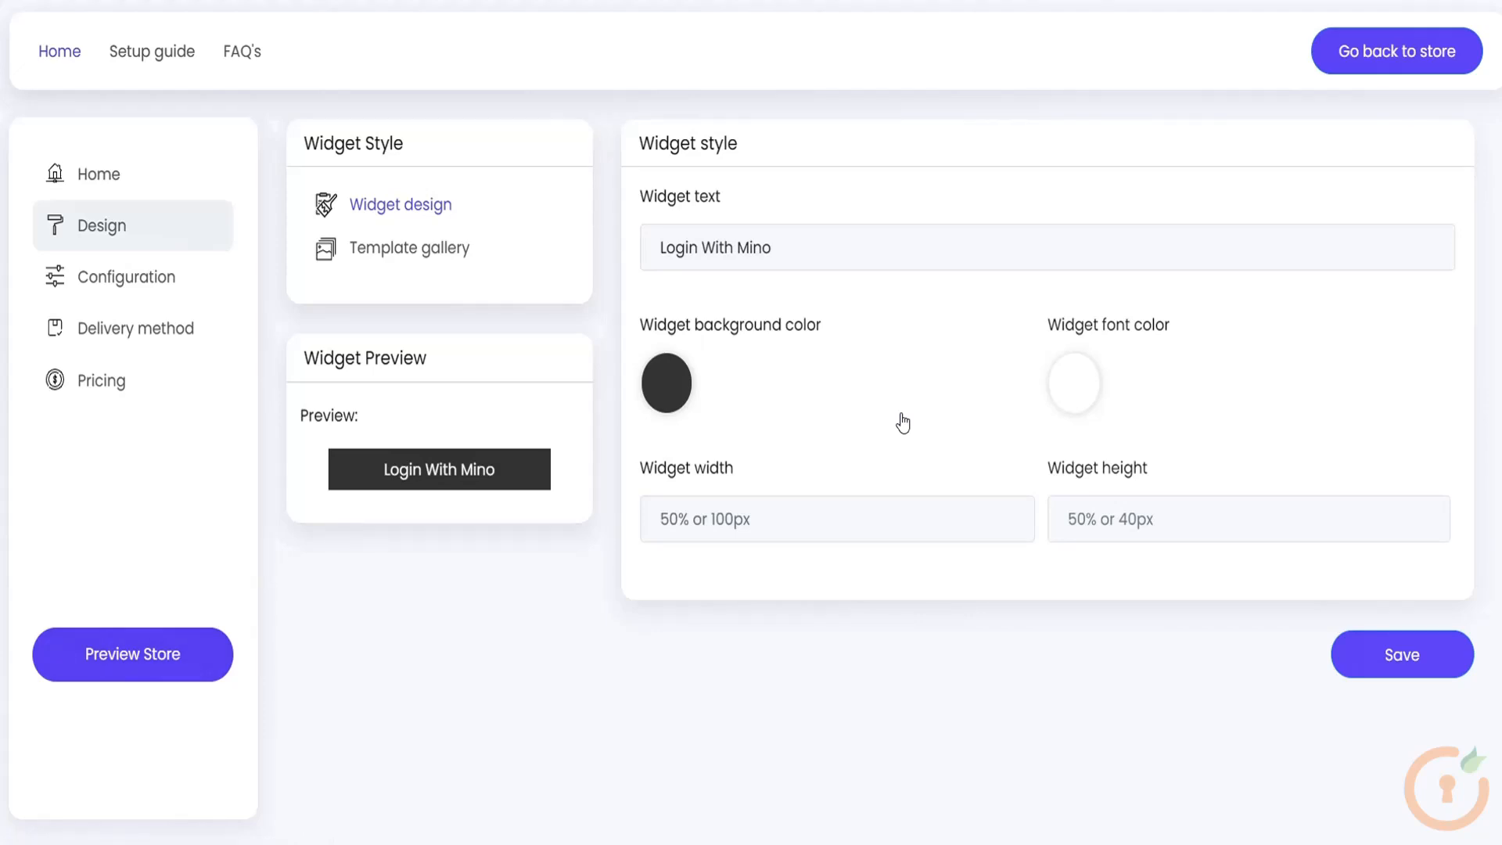
click(409, 247)
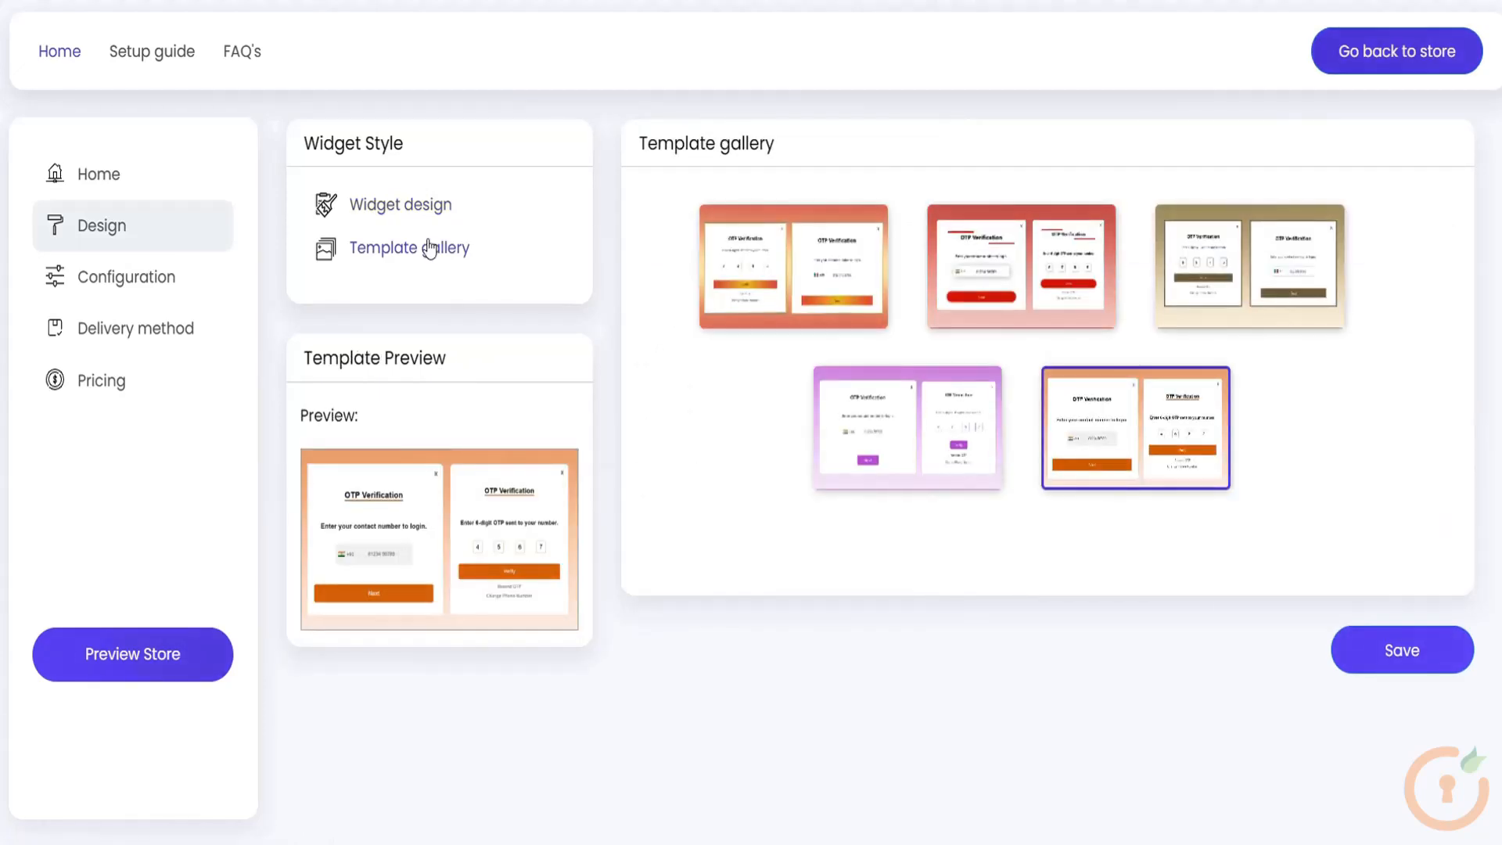
click(908, 427)
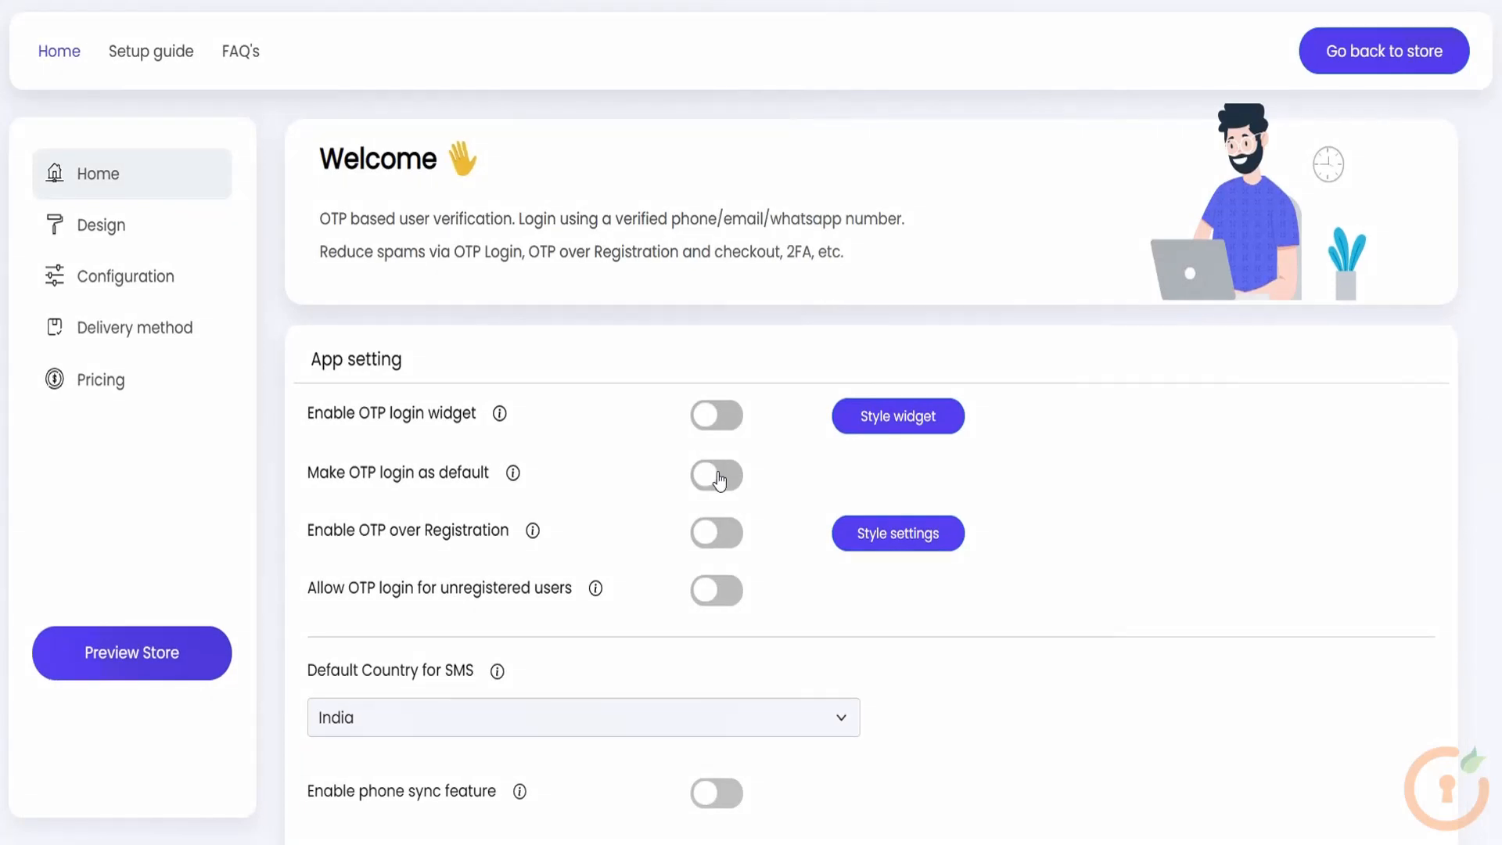
Set OTP login as the default login method and save.
click(716, 477)
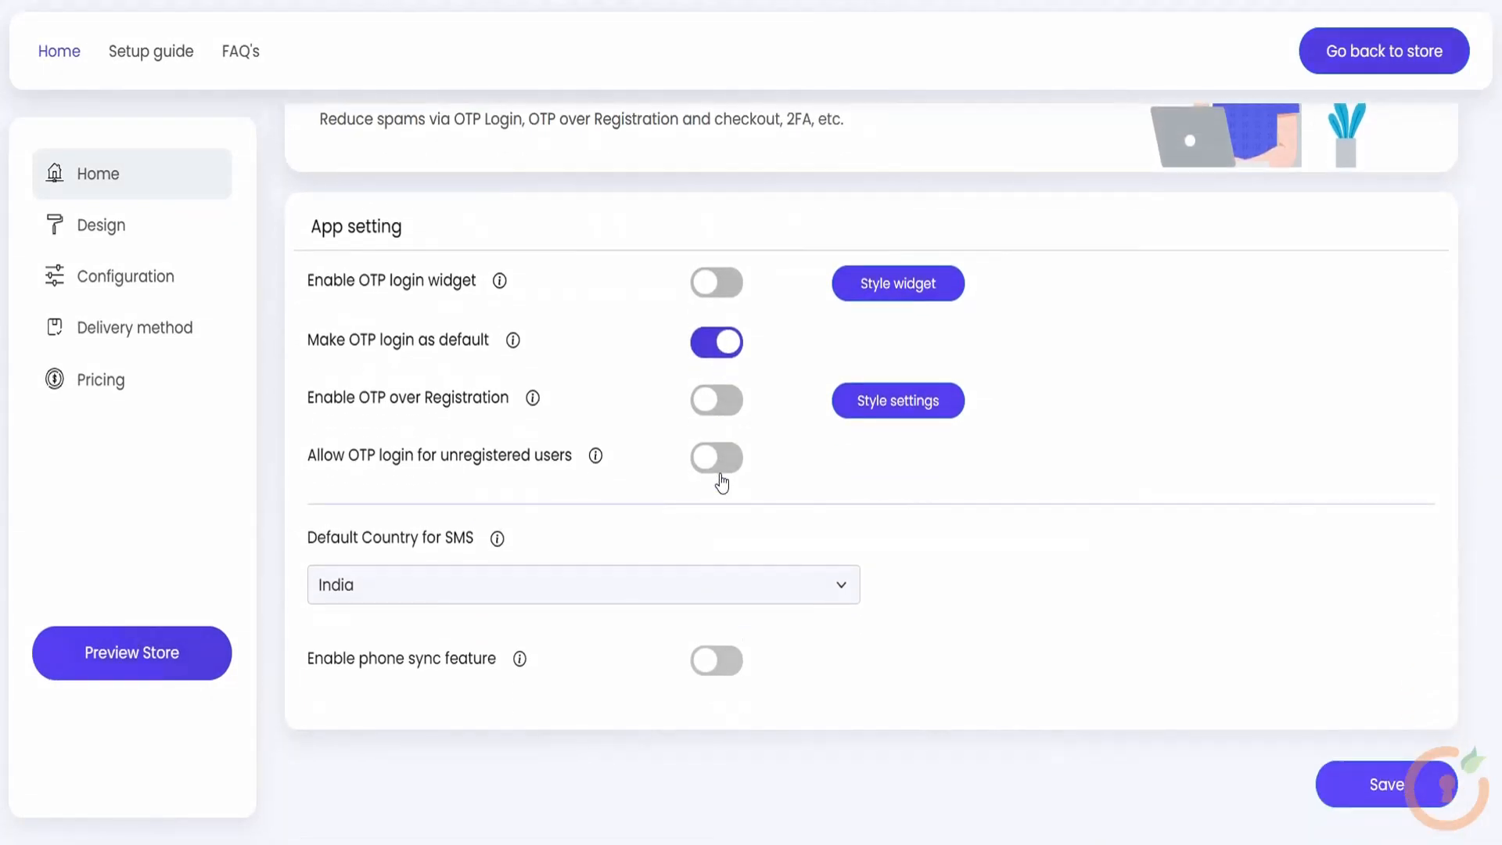
mouse_move(1021, 569)
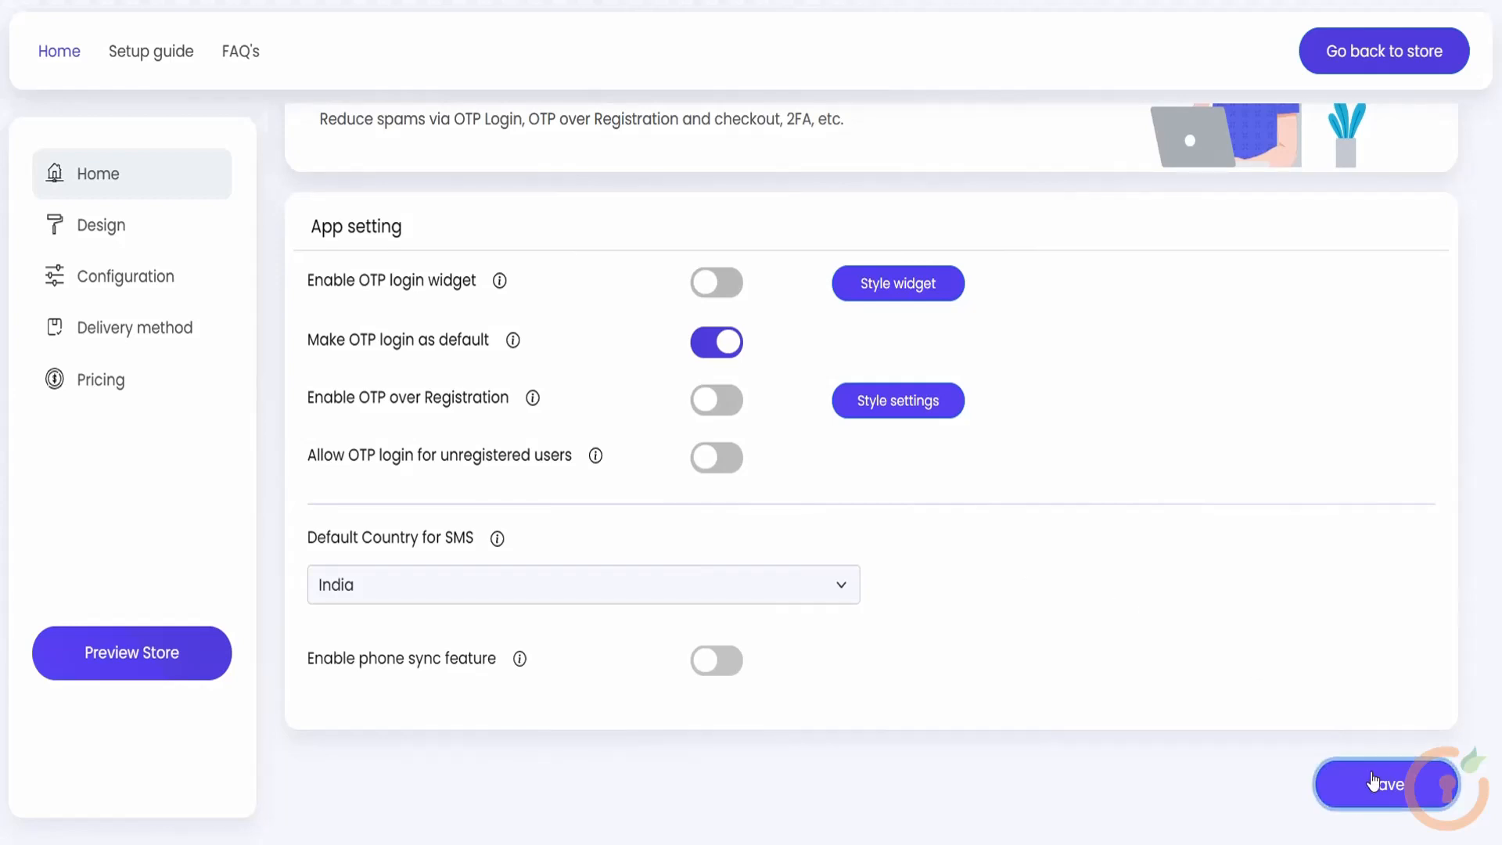
click(1386, 784)
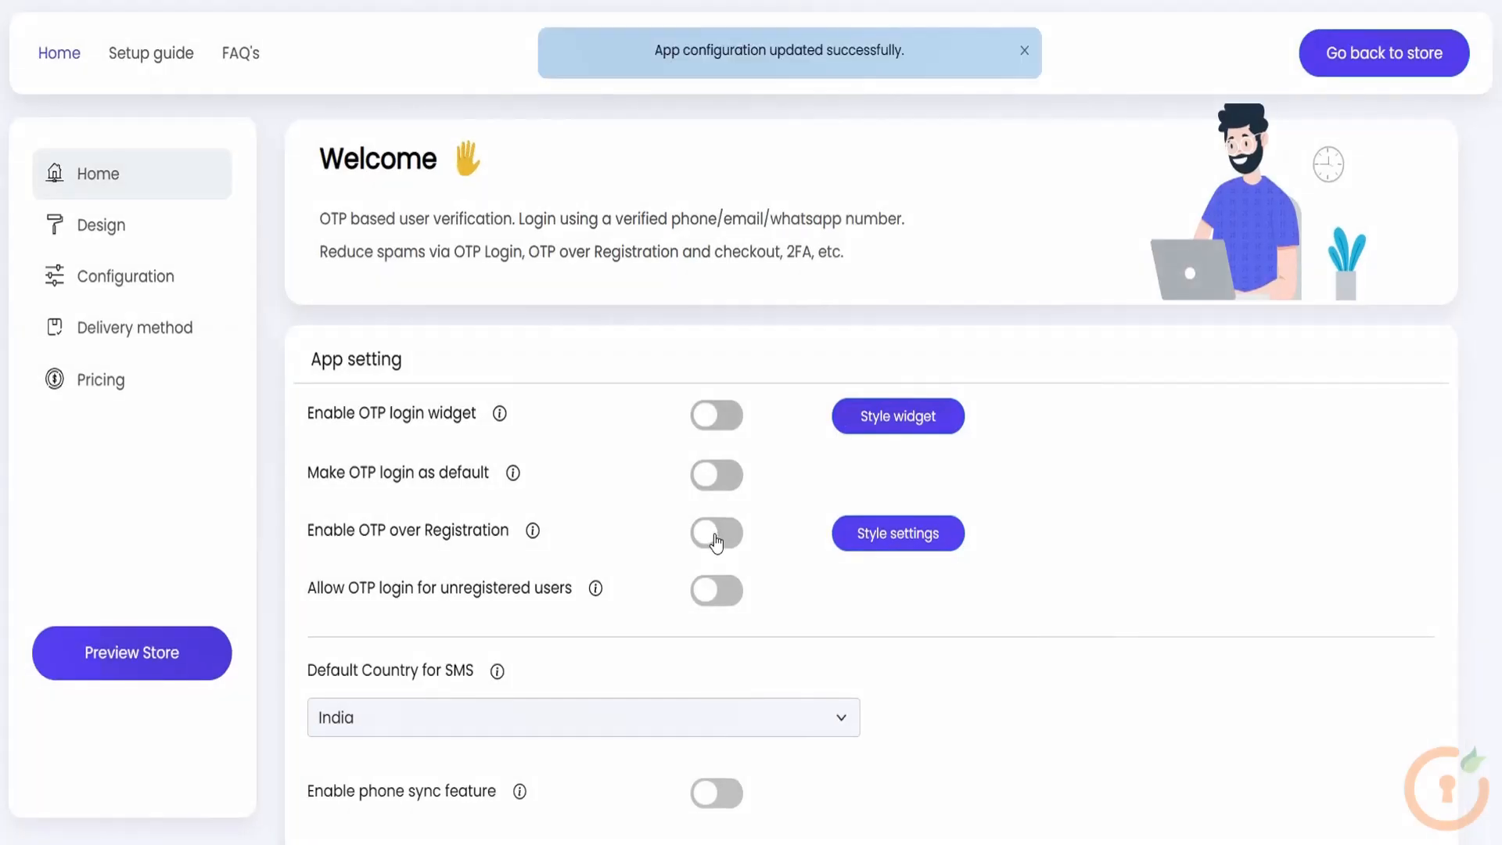
Turn on Enable OTP over Registration and scroll the App setting panel.
click(715, 534)
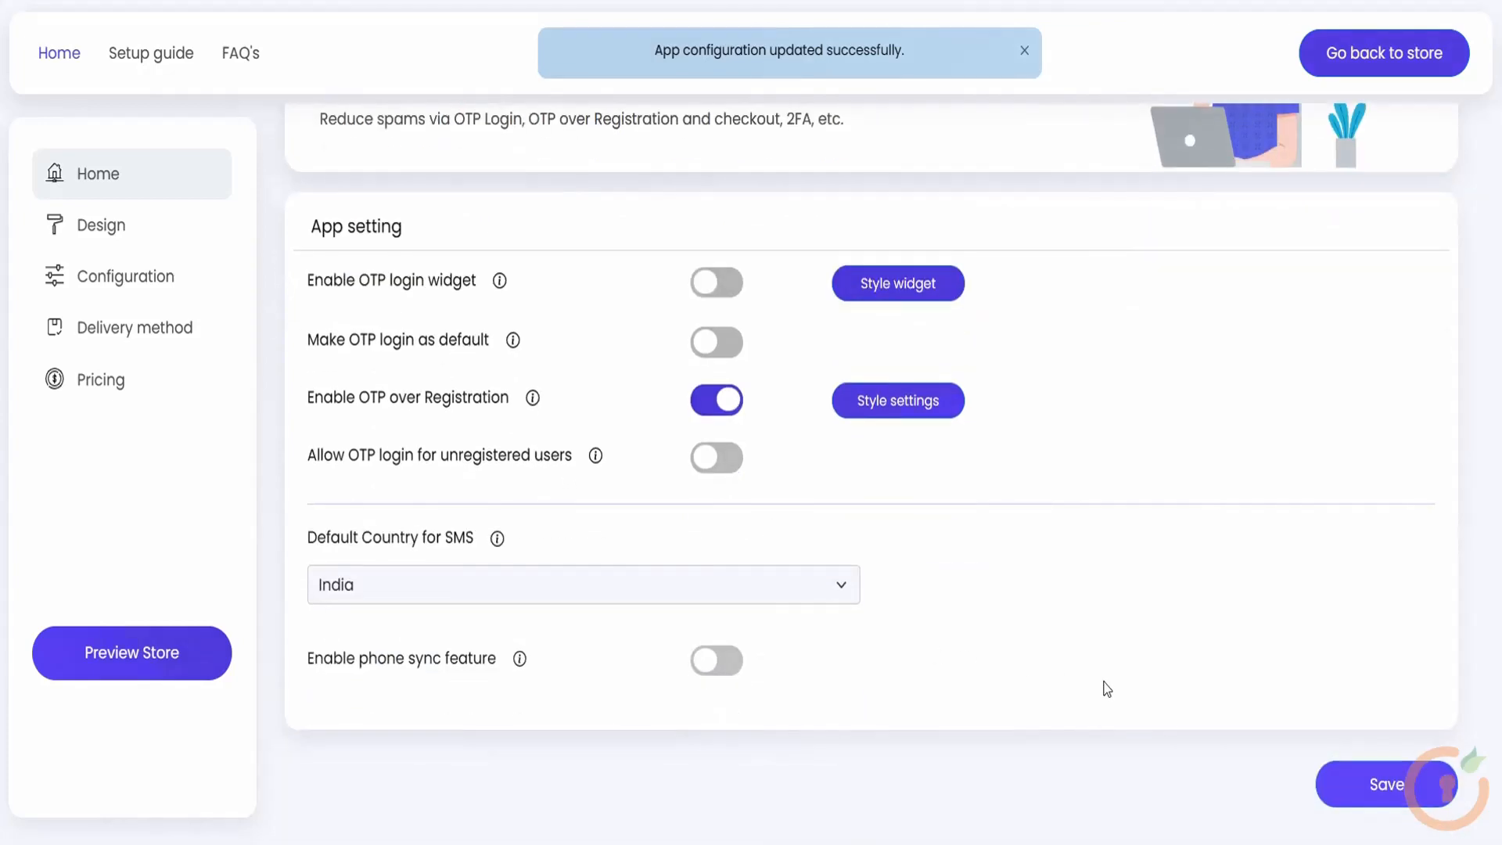
scroll(up, 3)
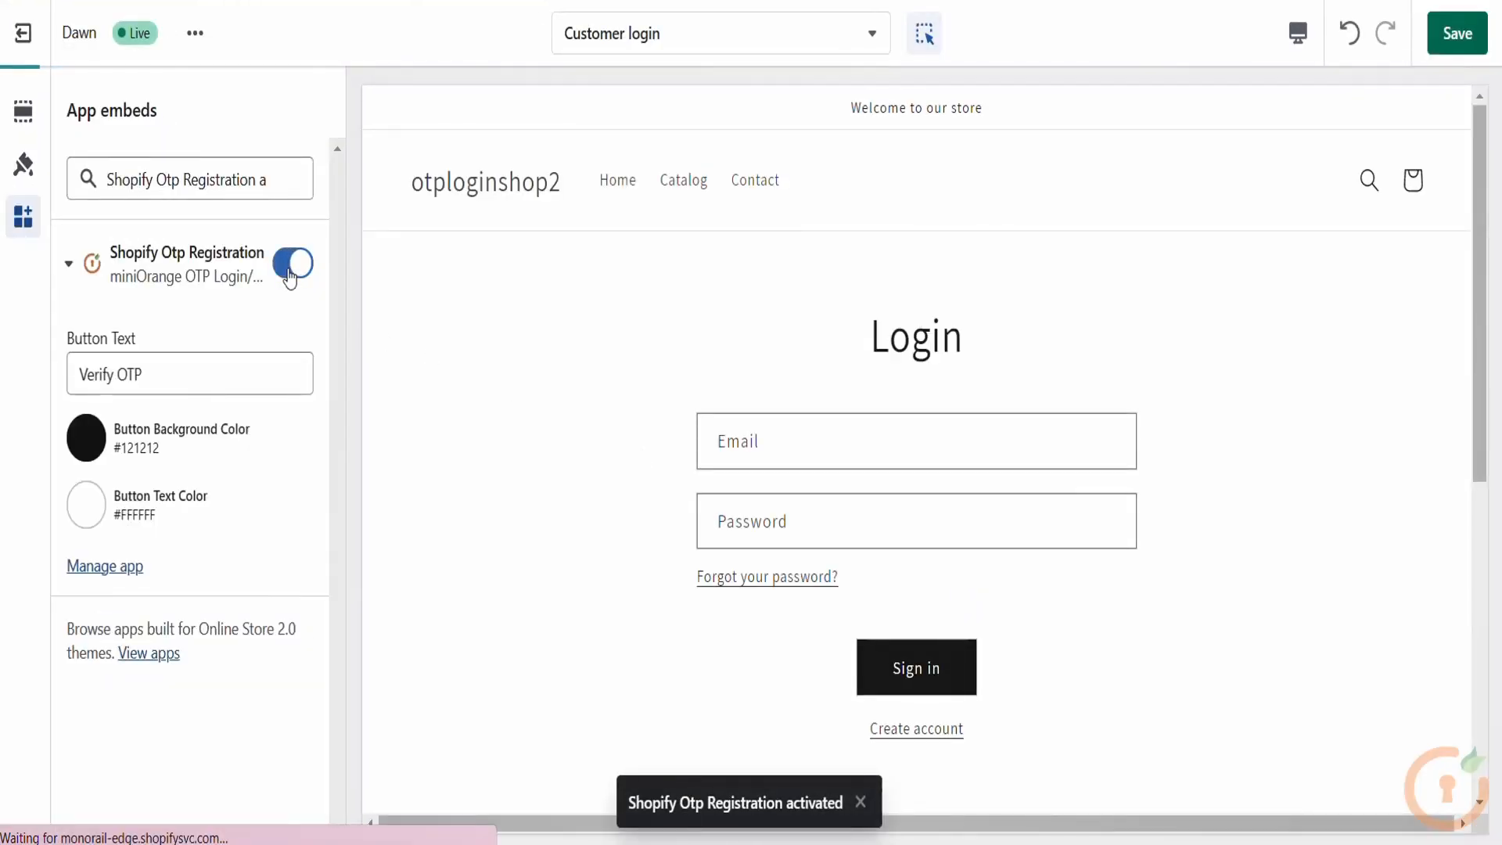
Save the theme with the Shopify Otp Registration embed switched on.
click(1455, 33)
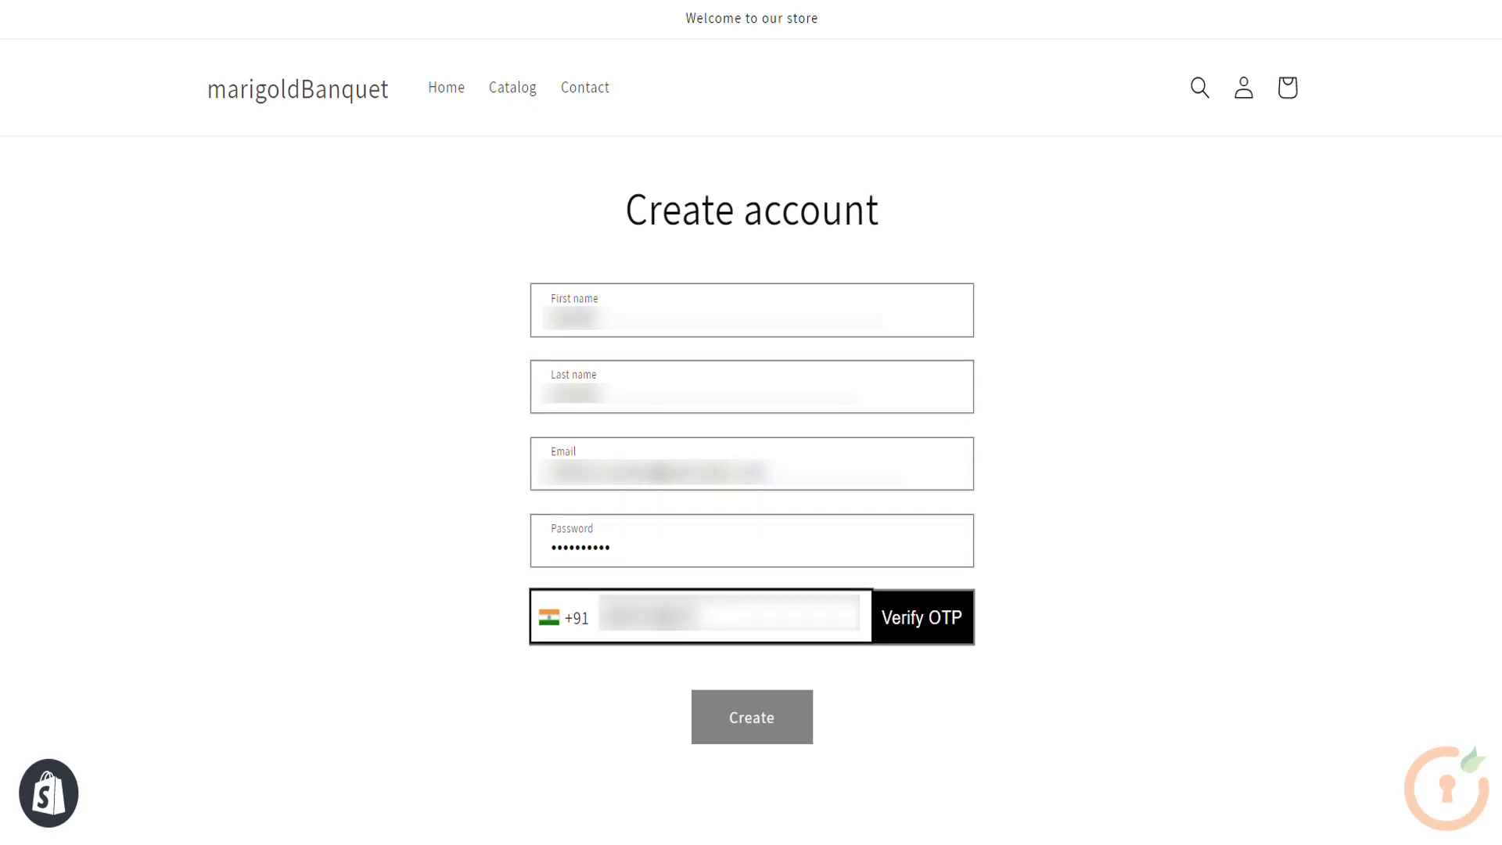
Send a code via Verify OTP, enter it, and submit the new account.
click(920, 617)
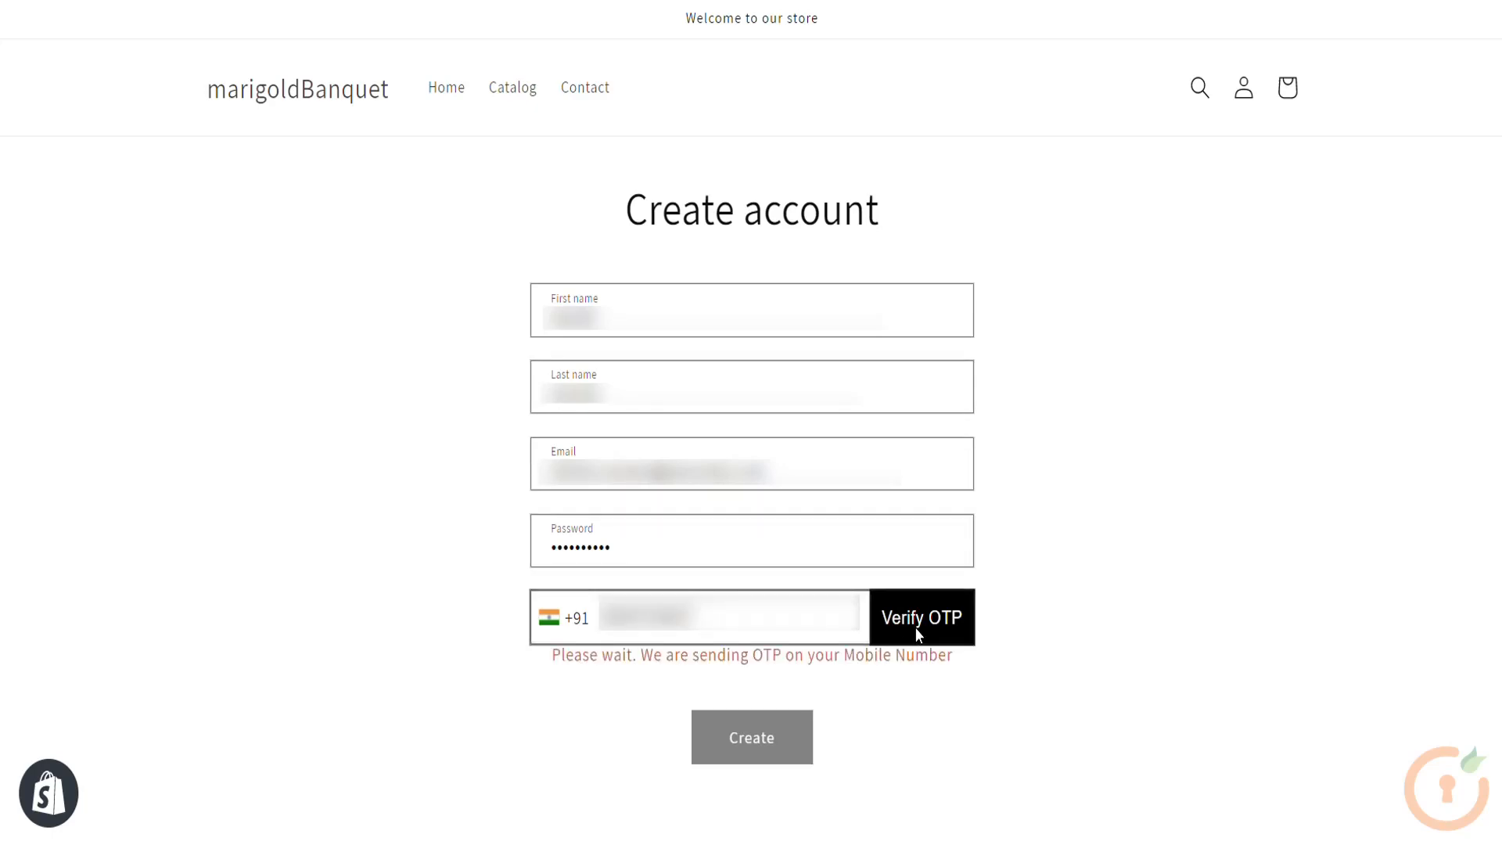
click(921, 617)
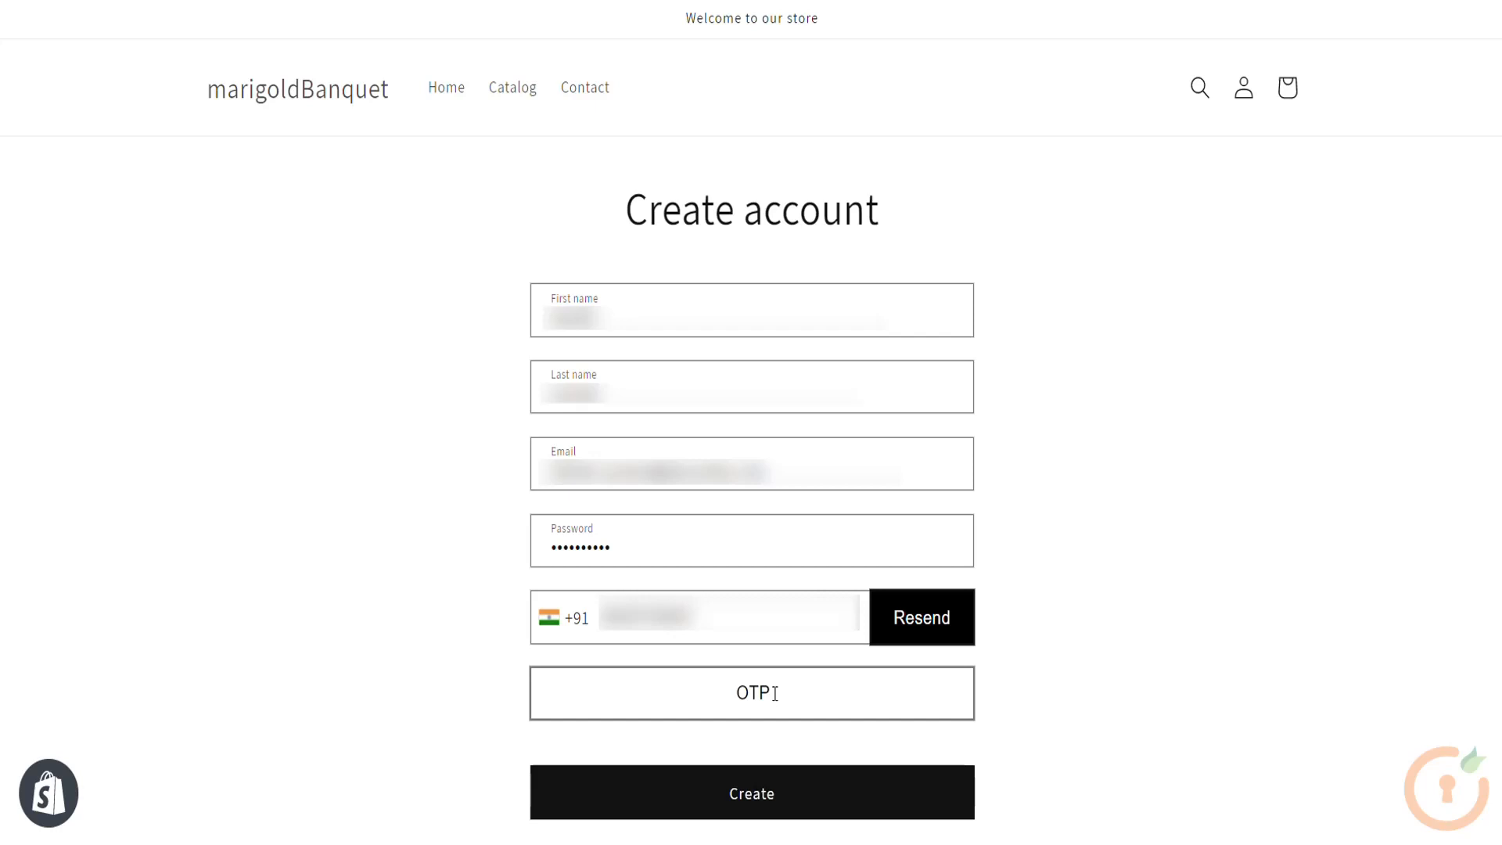
click(751, 793)
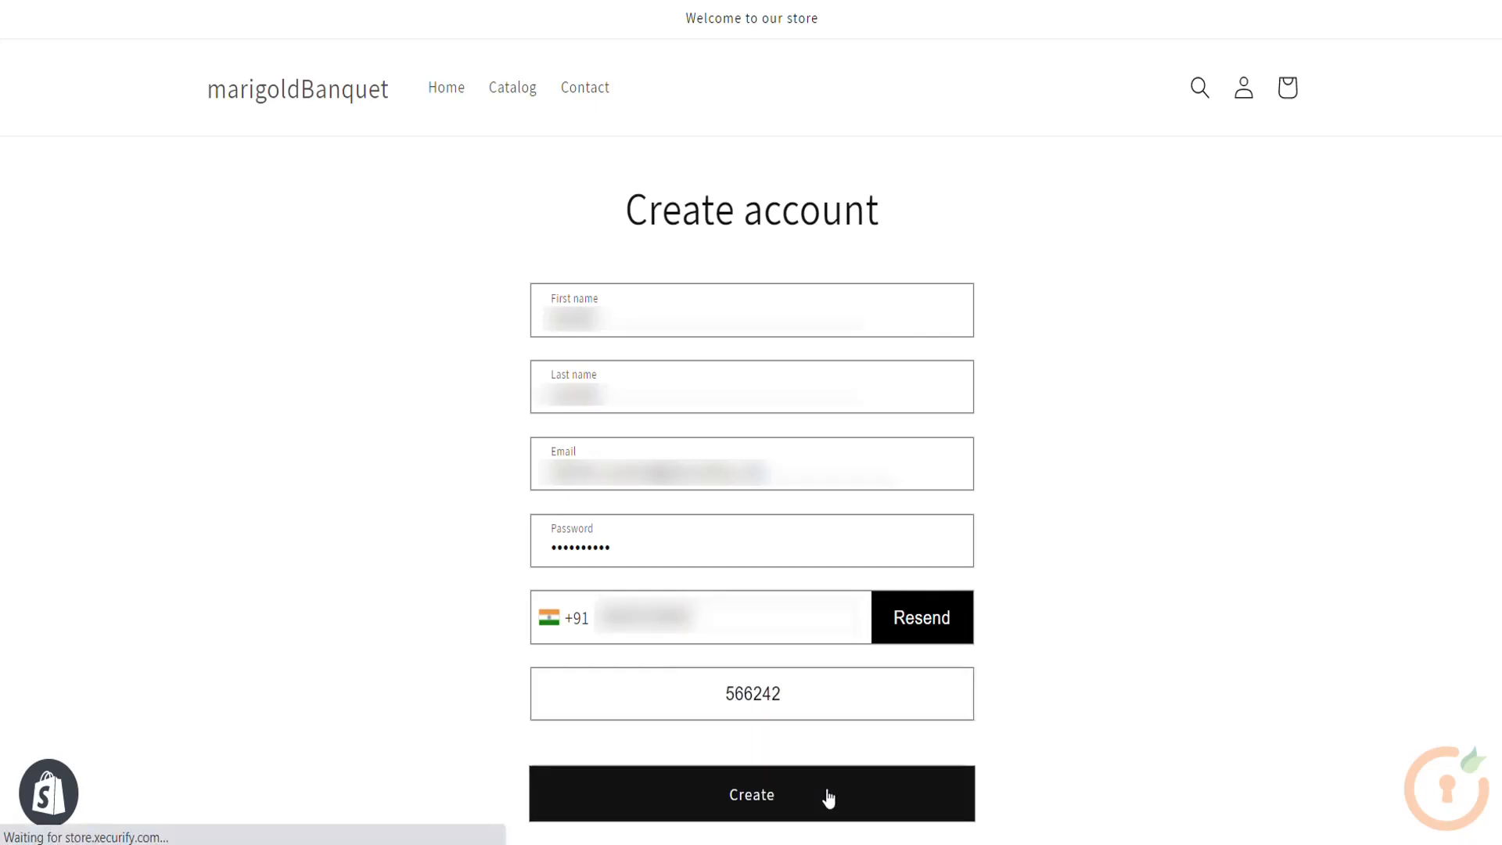
click(751, 794)
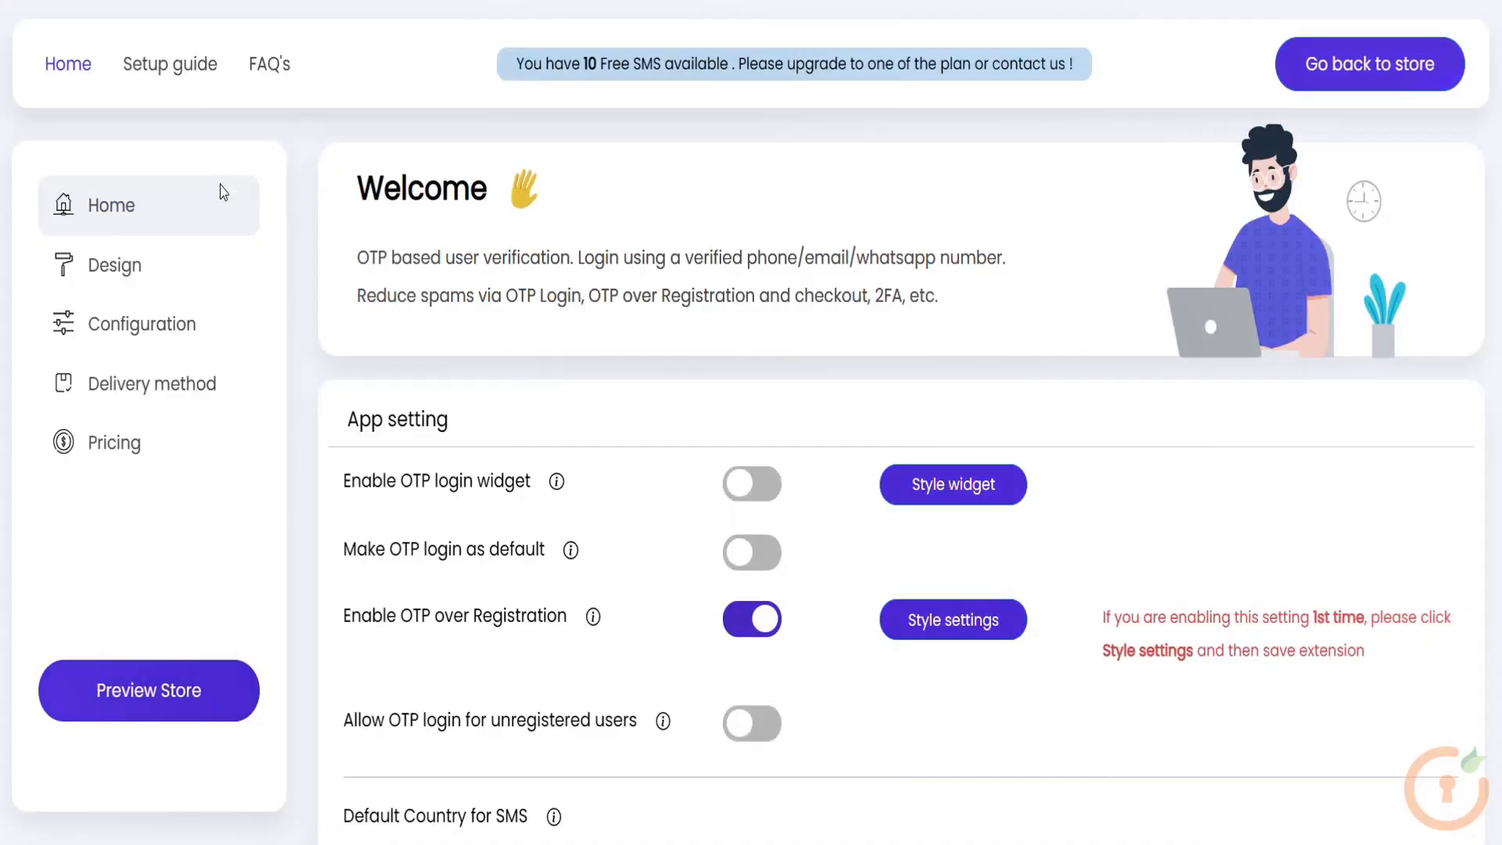
Show Basic settings with redirection page, OTP digit count and validity time.
click(145, 323)
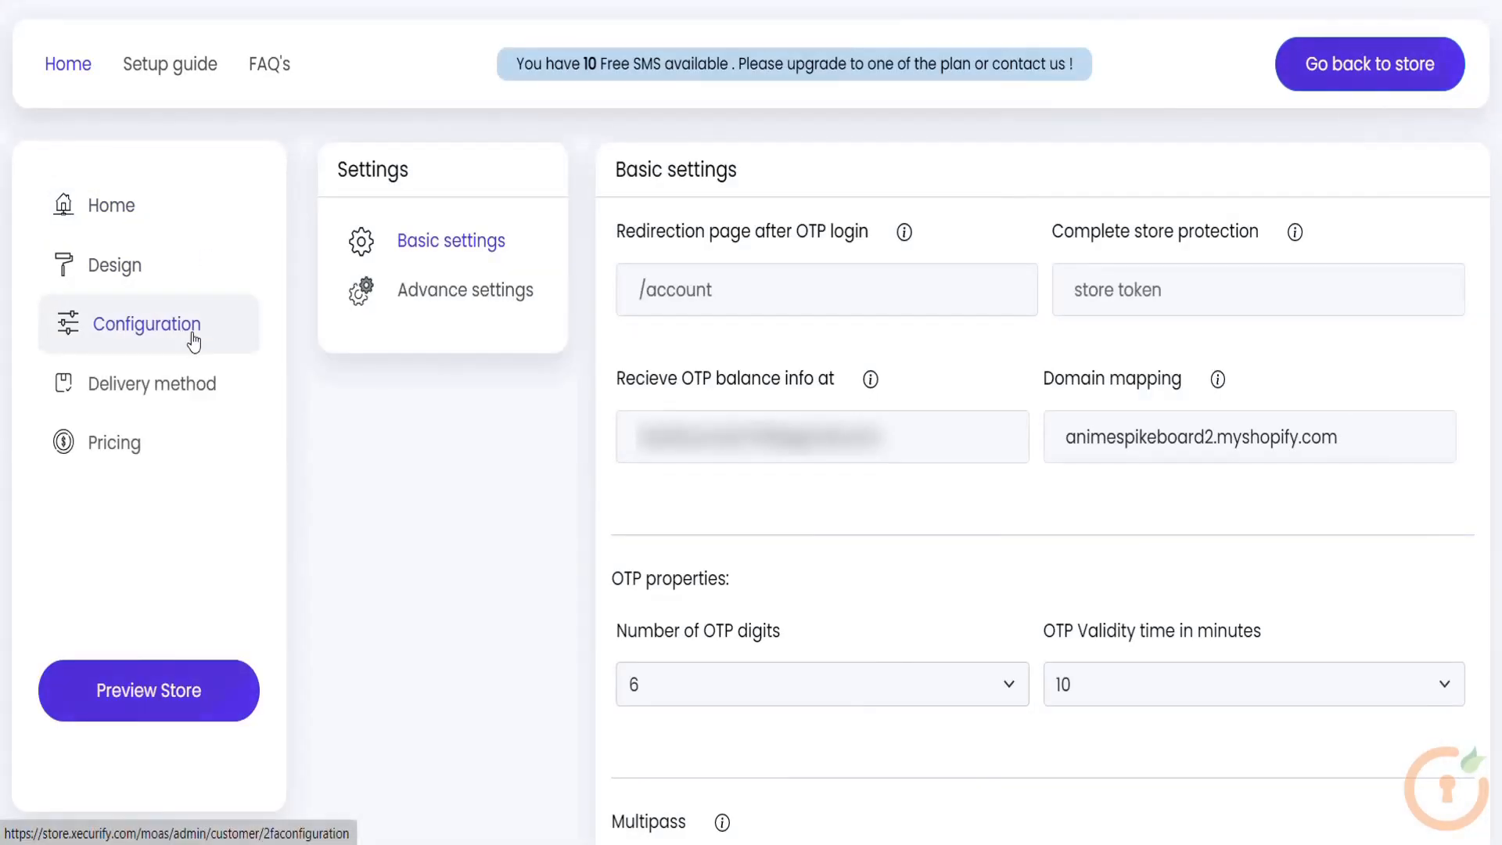
mouse_move(594, 158)
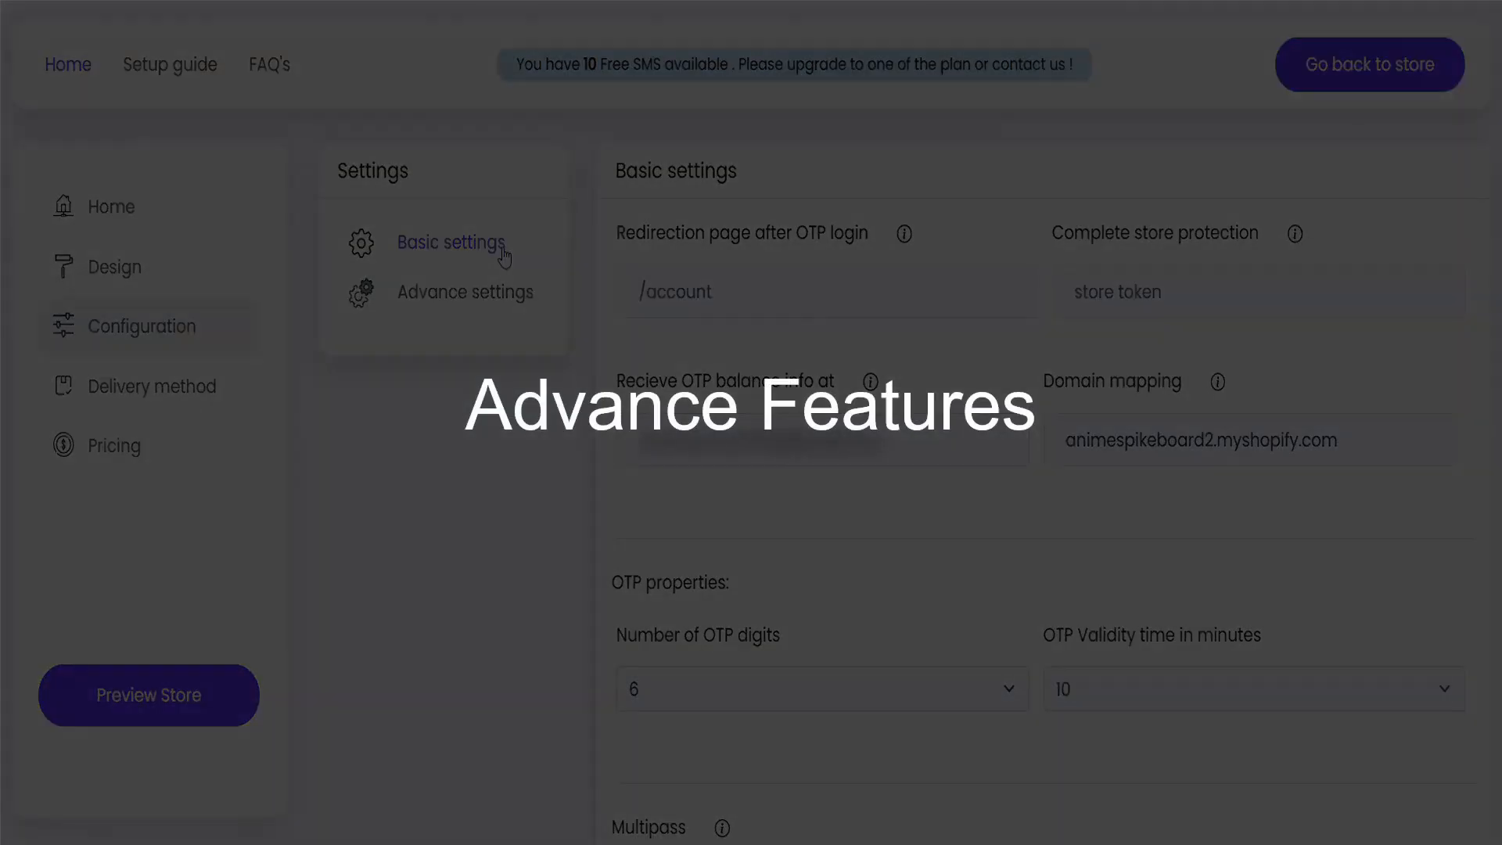
Show Advance settings with two-factor authentication and profile update options.
click(465, 291)
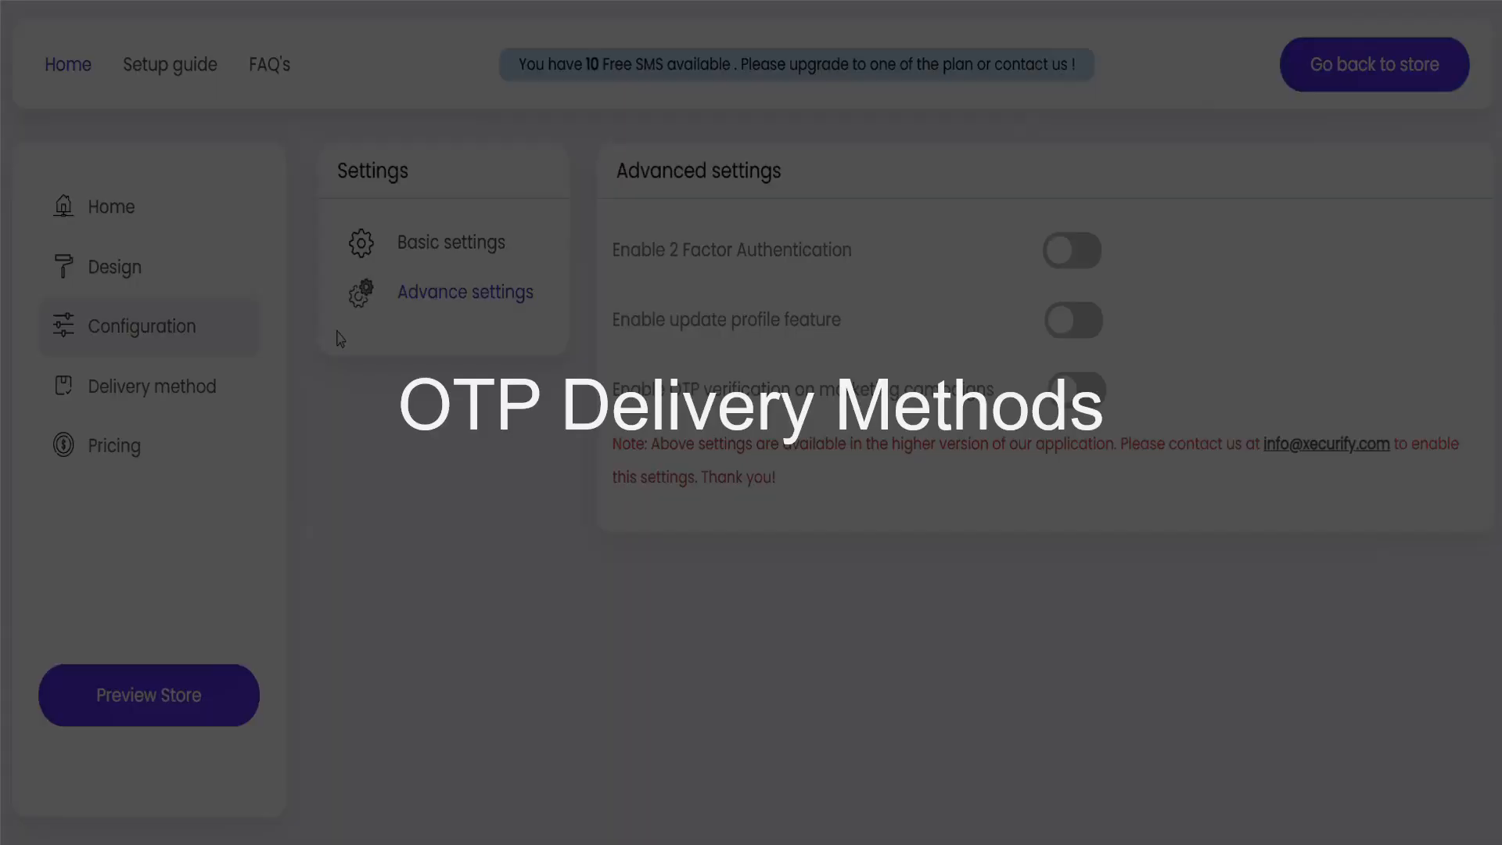
Show the Delivery method section with SMS over the default gateway enabled.
click(157, 384)
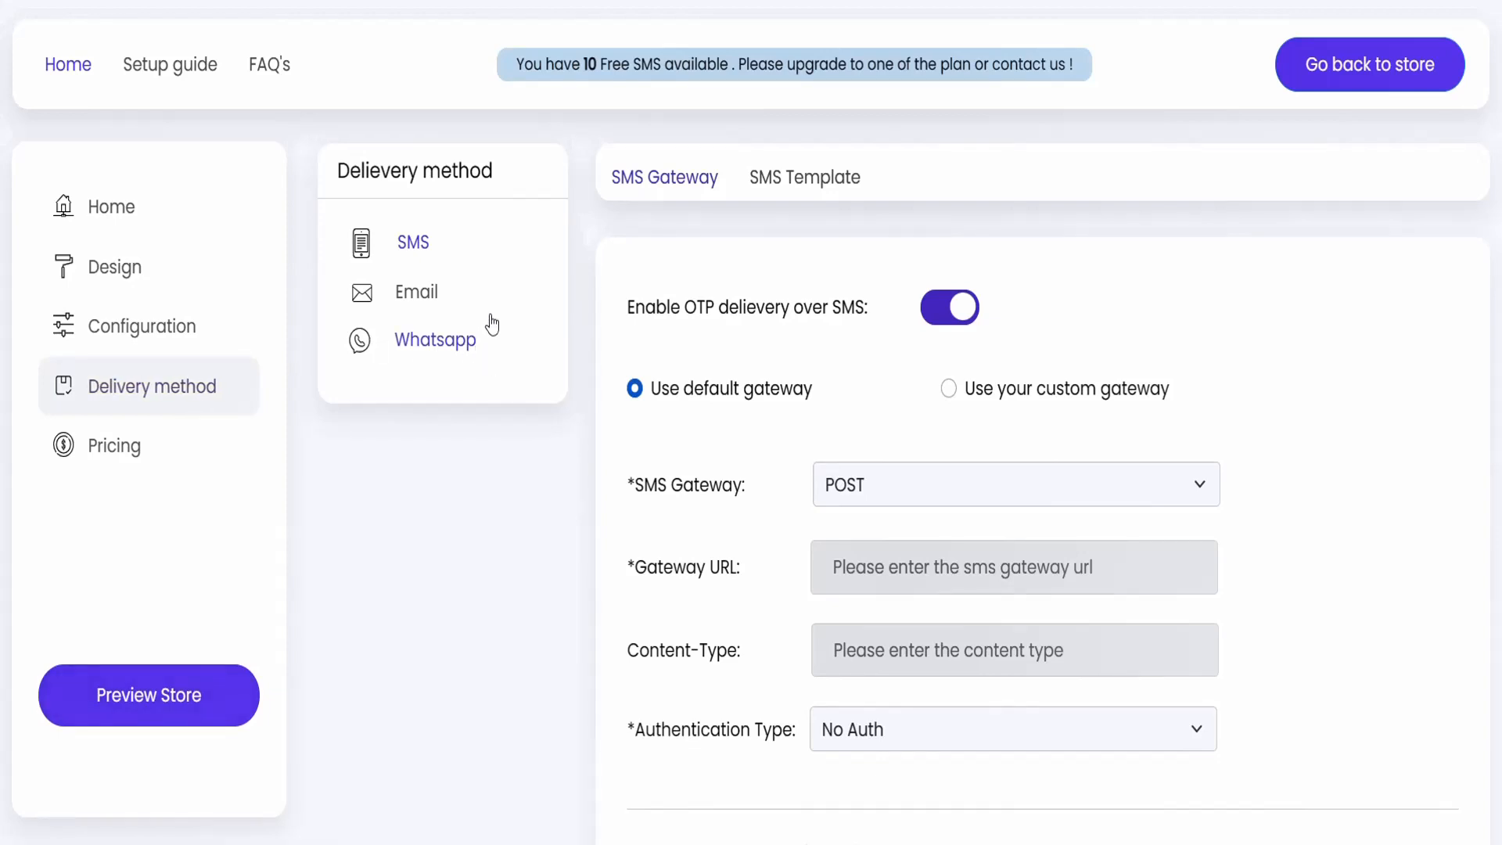
mouse_move(517, 294)
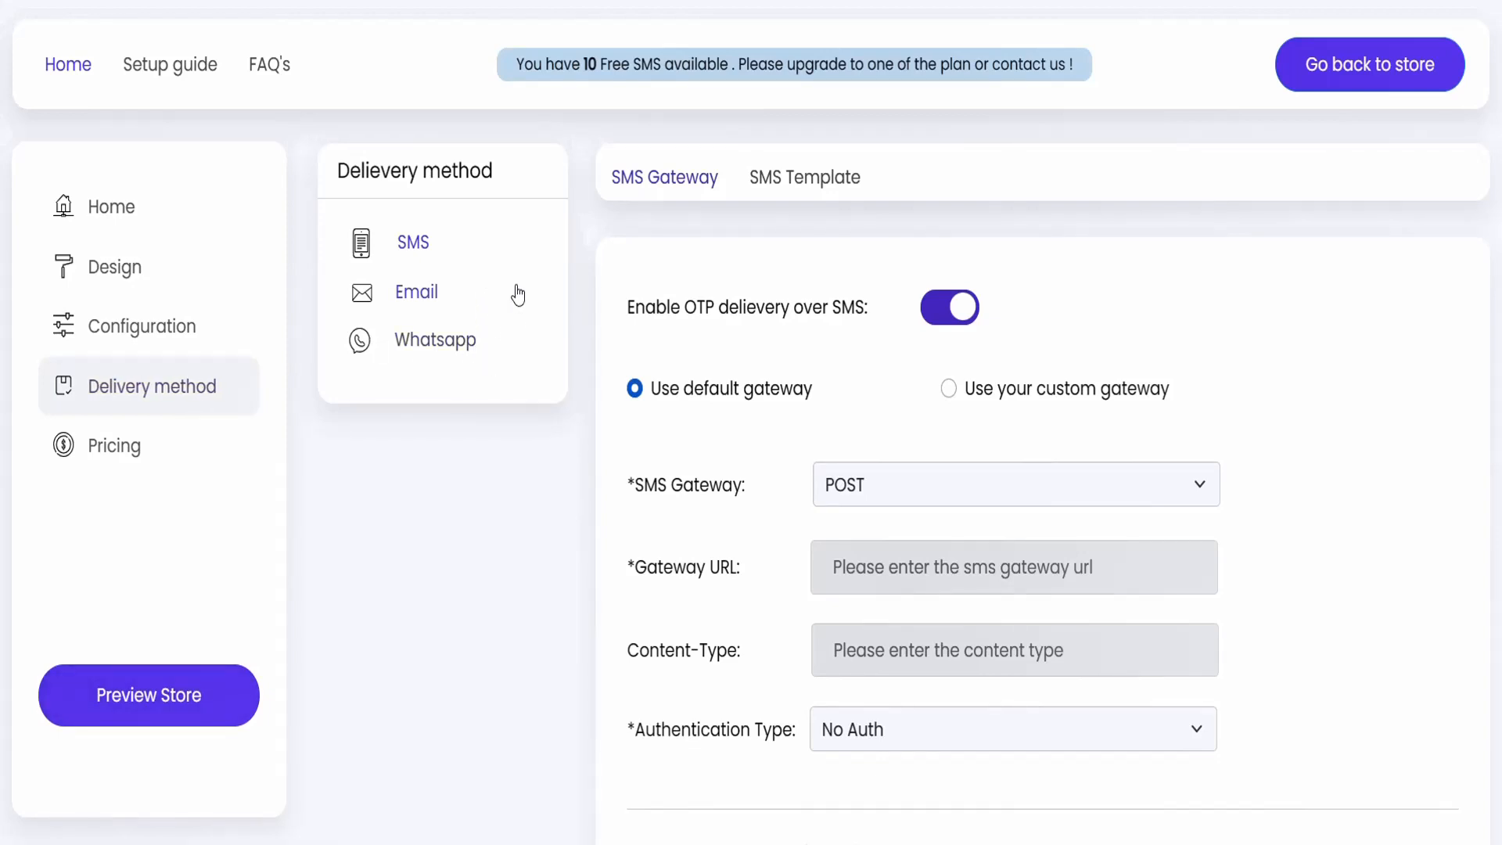